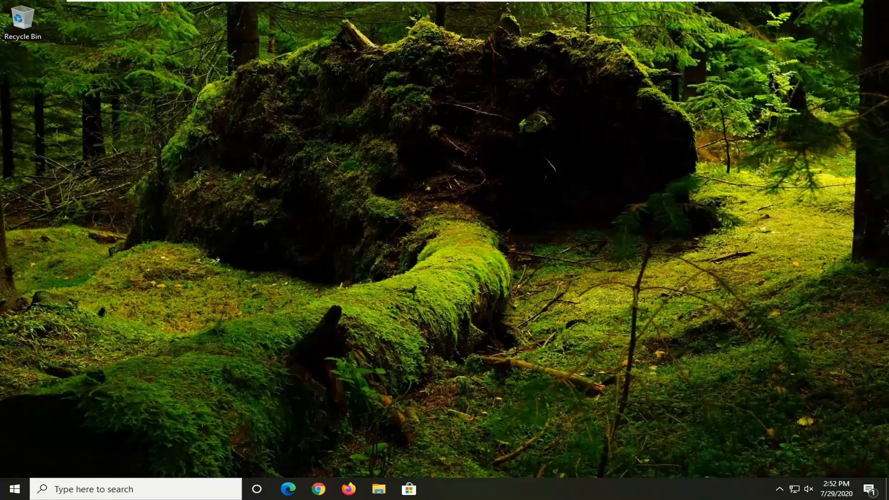
{"action": "mouse_move", "coordinate": [5, 478]}
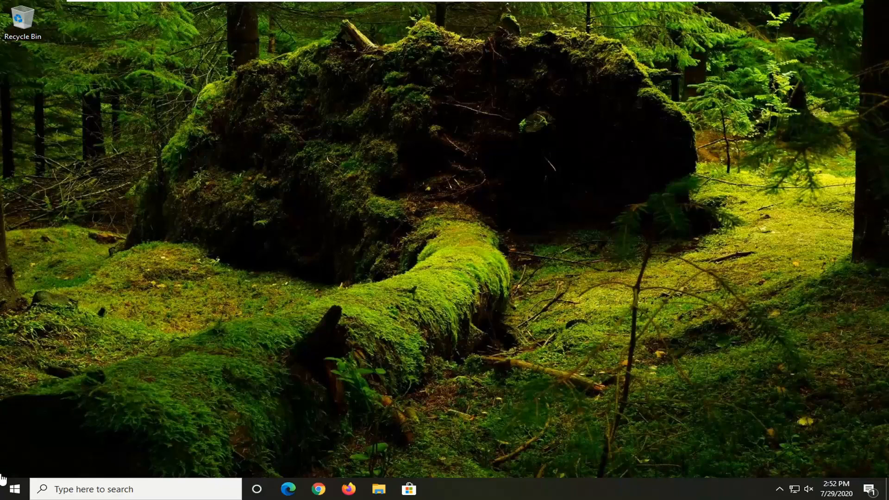
Search 'internet options' from Start and launch the Internet Properties dialog.
{"action": "left_click", "coordinate": [18, 489]}
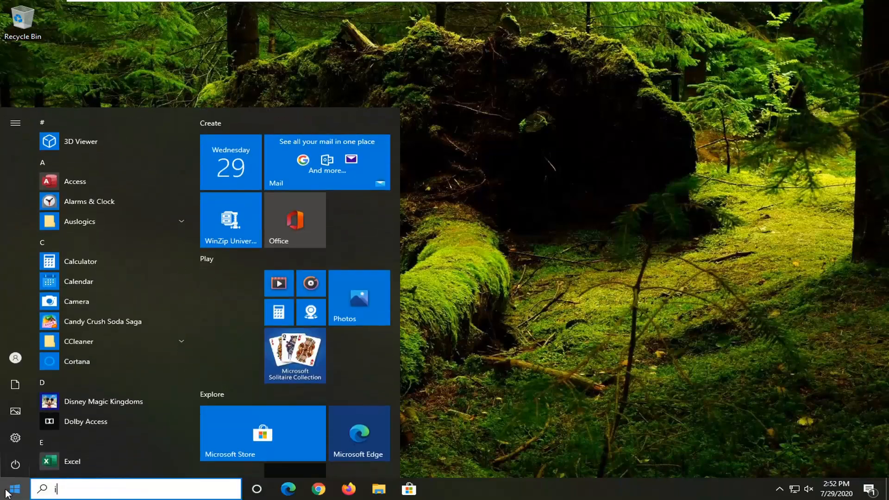
{"action": "type", "text": "internet options"}
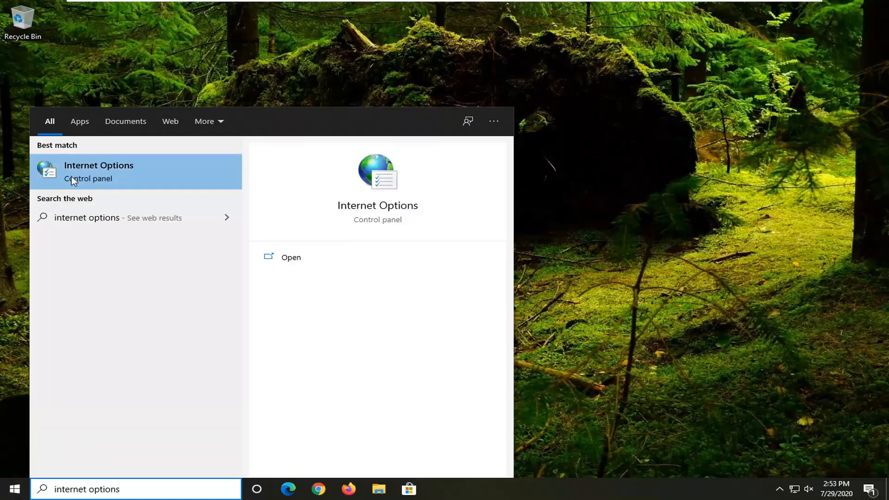
{"action": "left_click", "coordinate": [98, 172]}
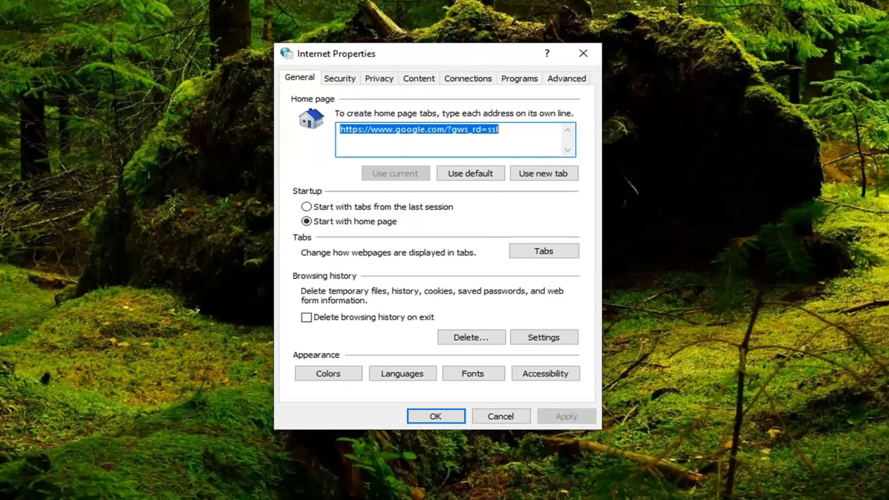
Reach LAN Settings via Connections, with Automatically detect settings checked.
{"action": "left_click", "coordinate": [467, 77]}
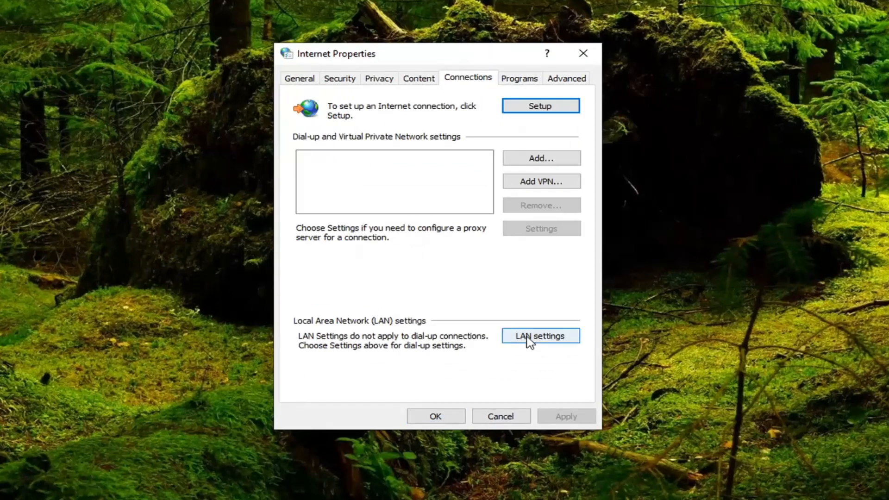
{"action": "left_click", "coordinate": [541, 336]}
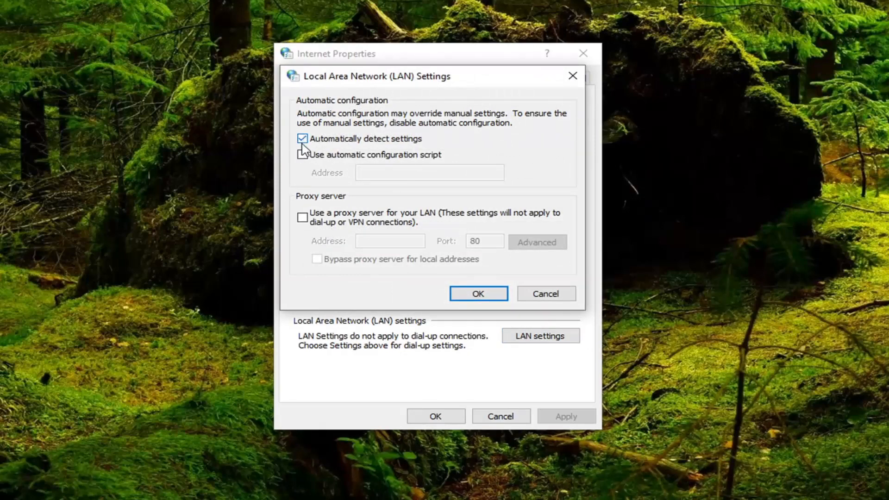
Confirm LAN Settings with OK, then OK Internet Properties back to the desktop.
{"action": "left_click", "coordinate": [477, 294]}
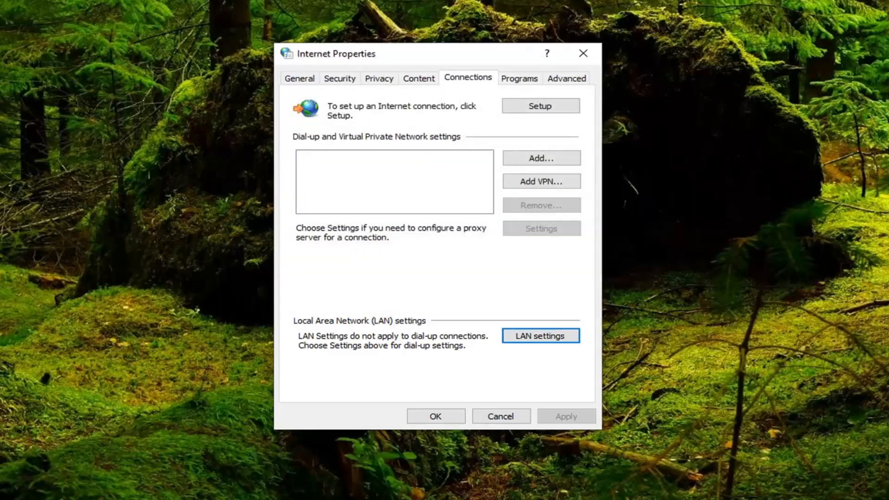
{"action": "mouse_move", "coordinate": [469, 428]}
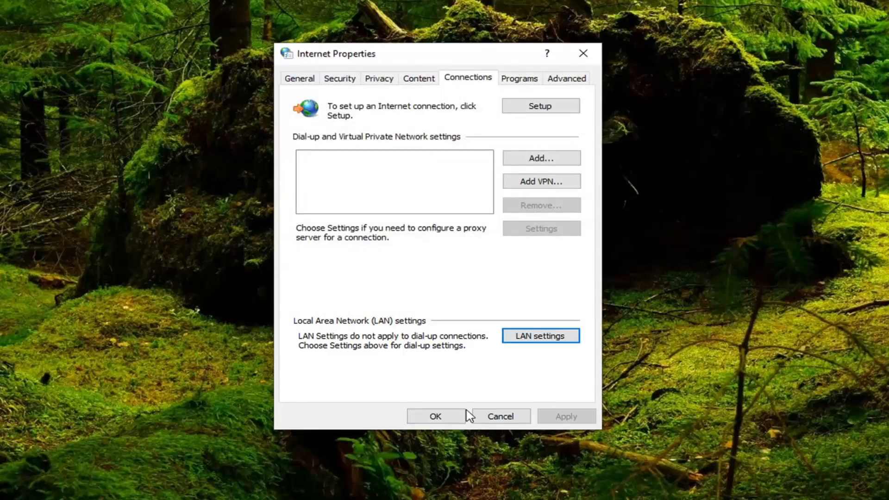
{"action": "left_click", "coordinate": [435, 417]}
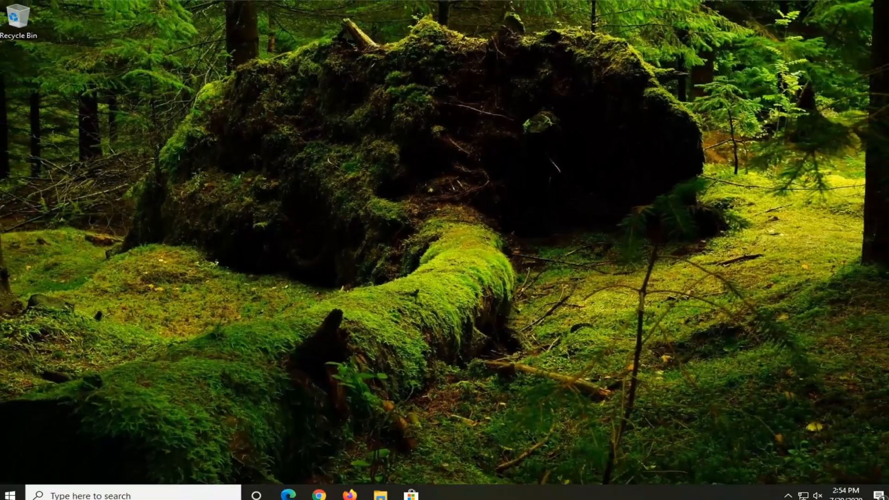